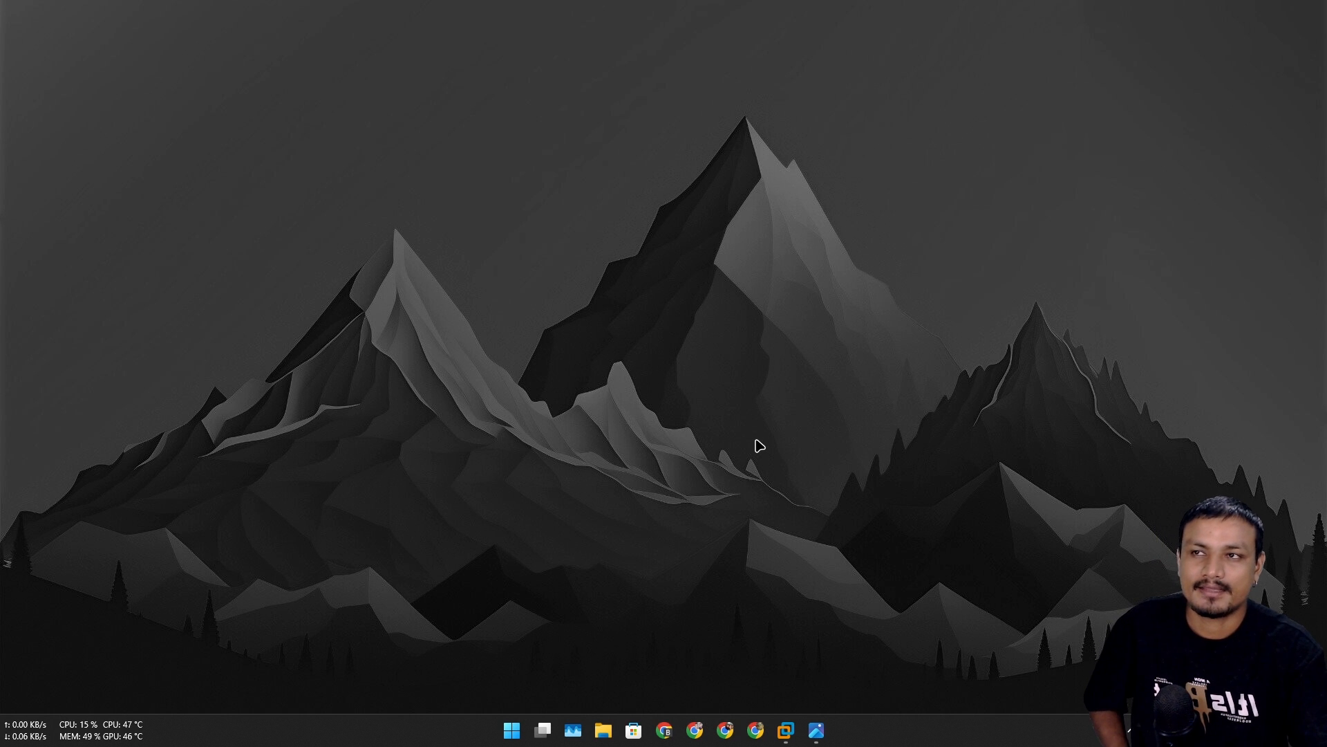
pyautogui.moveTo(812, 492)
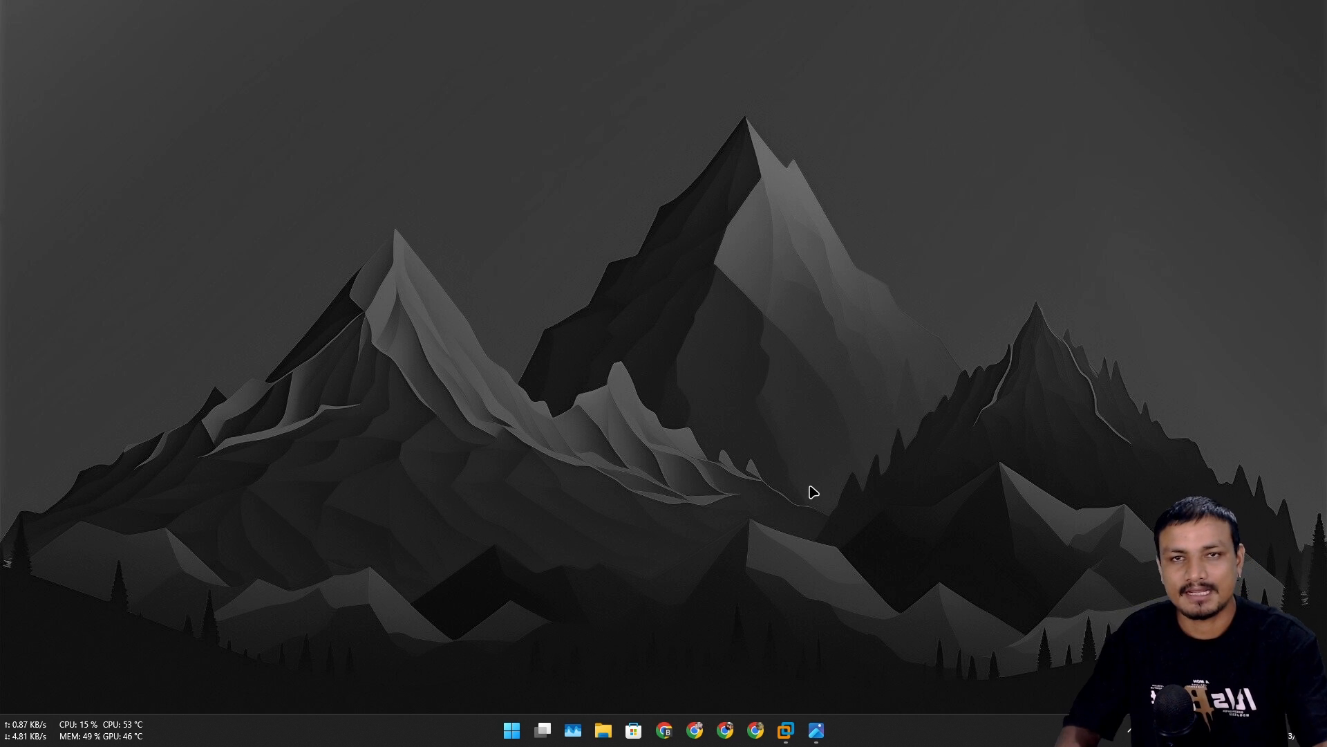
pyautogui.moveTo(773, 462)
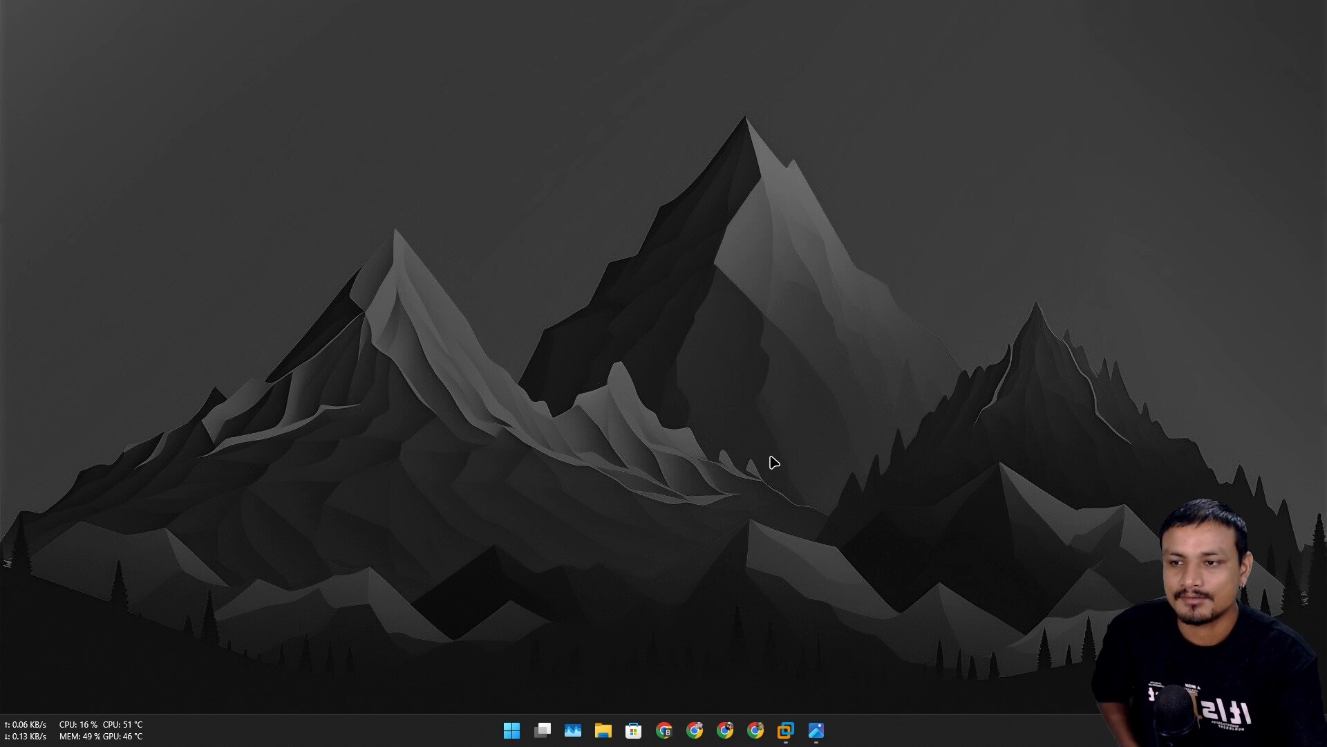
pyautogui.moveTo(839, 719)
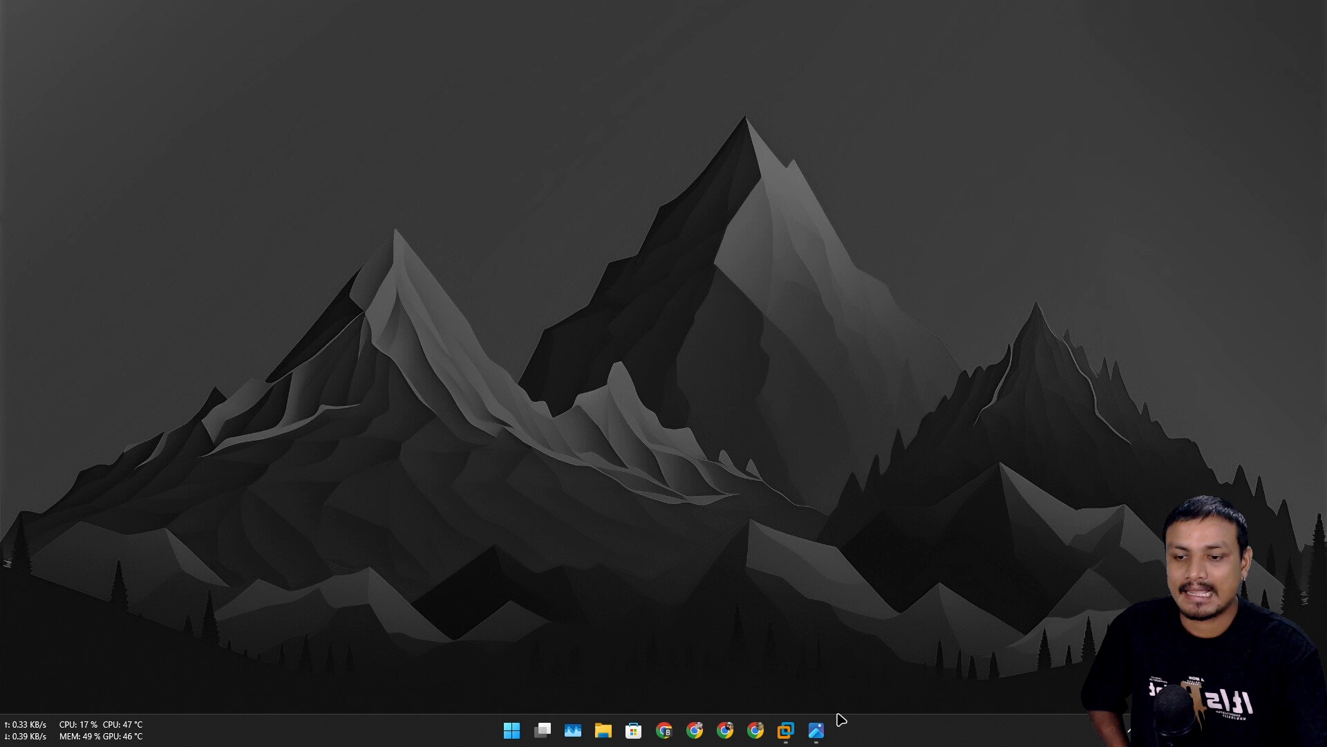
# View the Copilot.exe stopped-working screenshot in Photos, then close it.
pyautogui.click(811, 729)
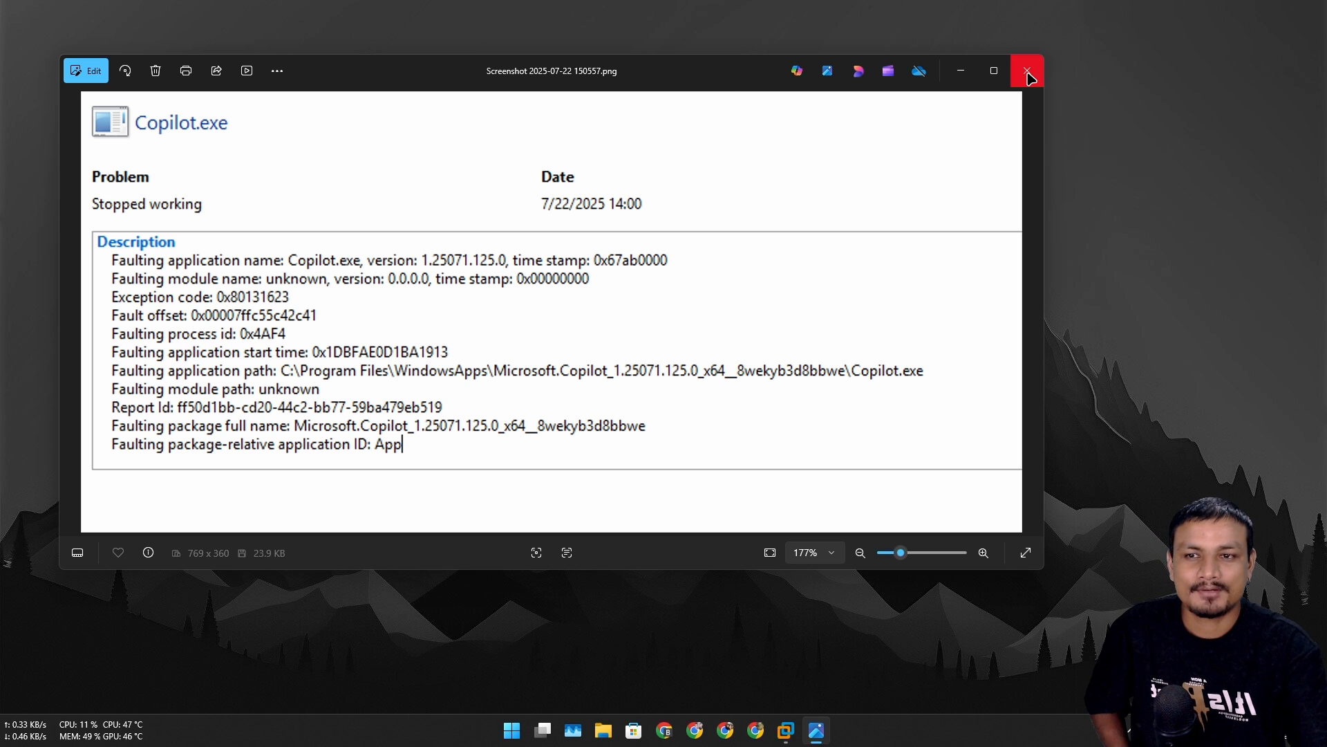
pyautogui.moveTo(1027, 71)
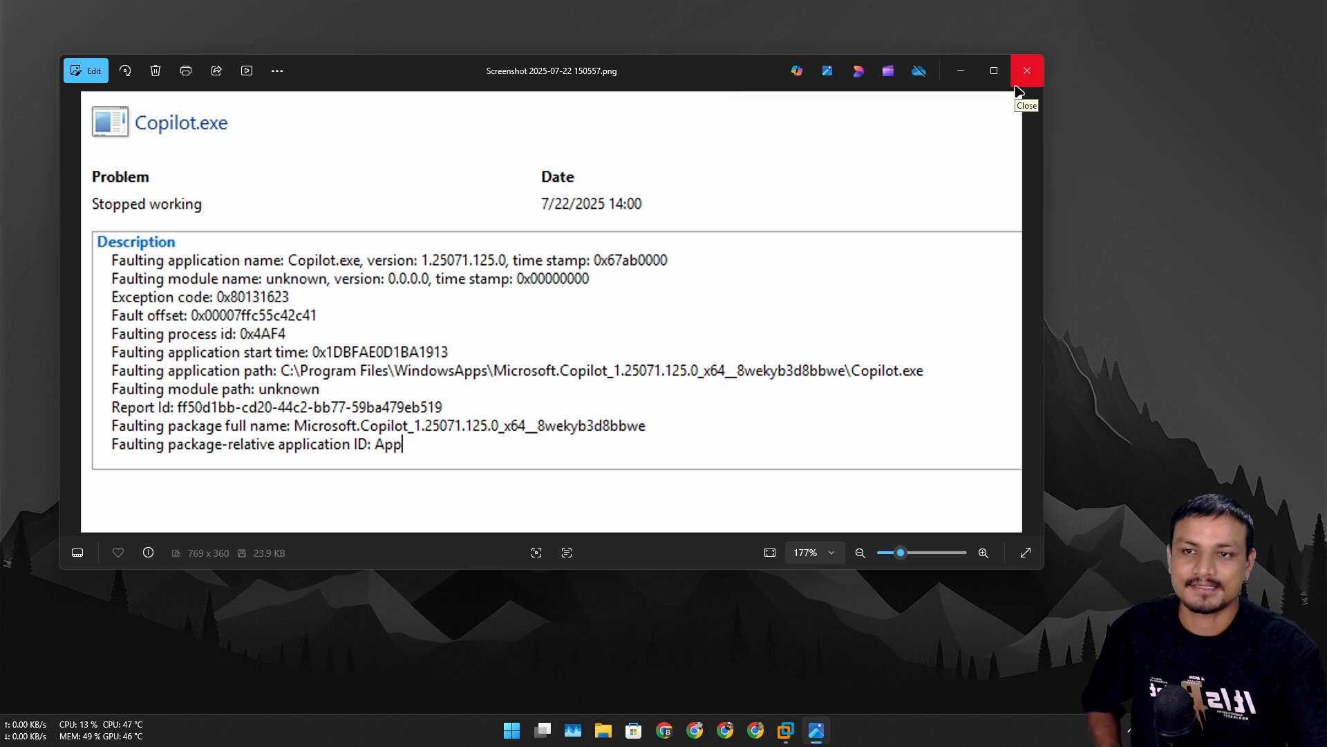
pyautogui.click(1027, 71)
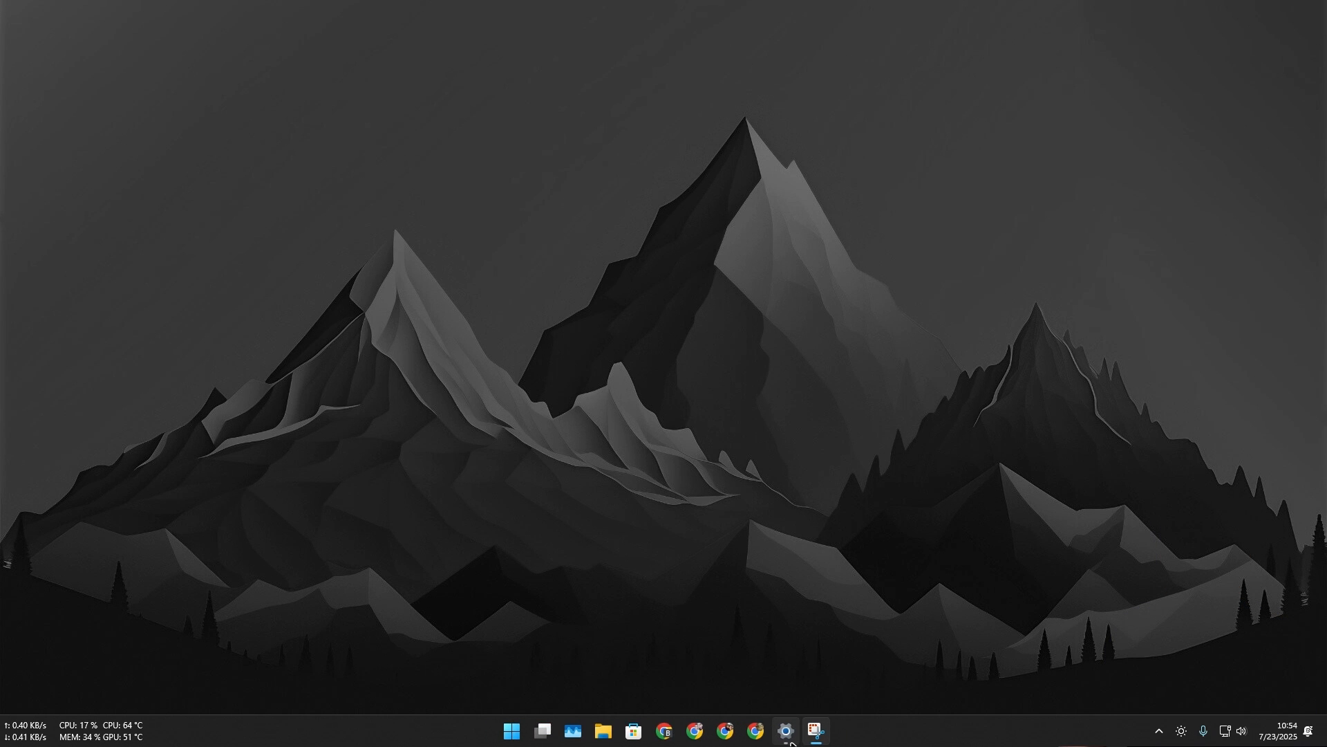
# Launch Copilot from the taskbar and reach its 'Hi, I'm Copilot' welcome dialog.
pyautogui.click(788, 731)
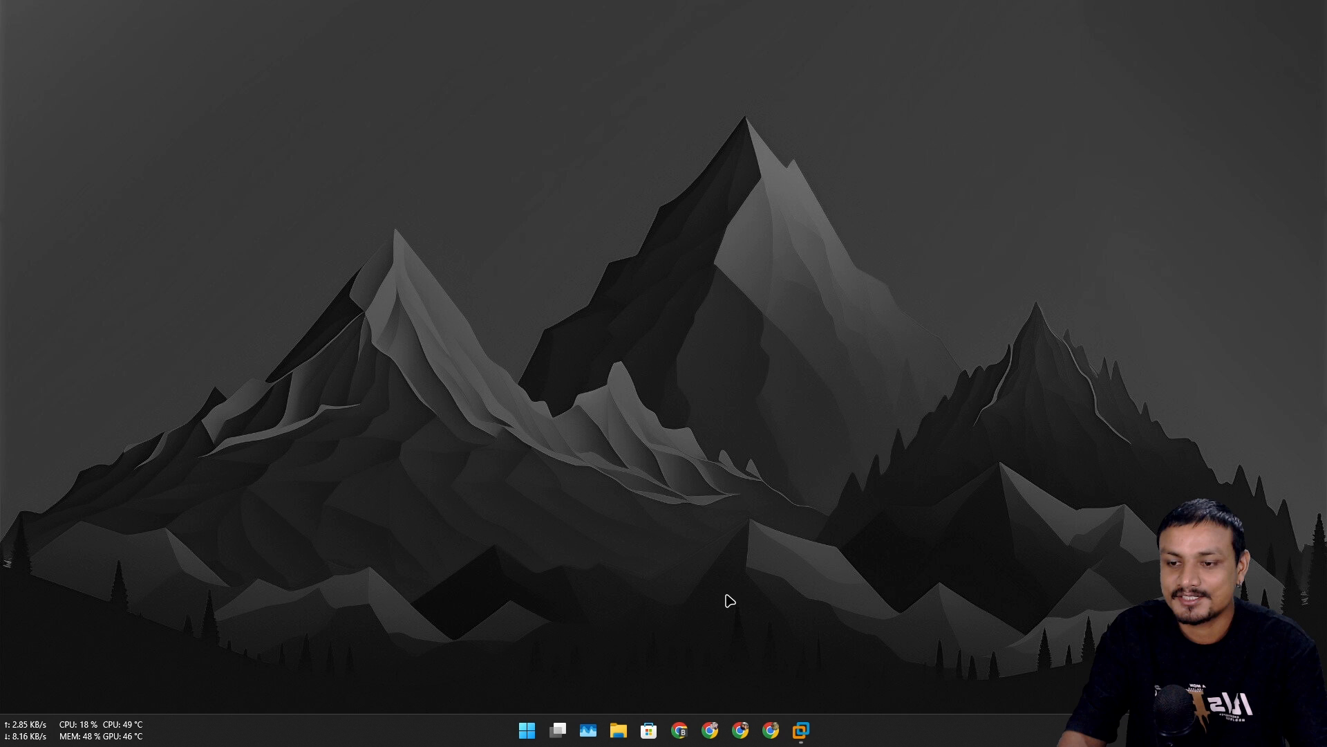
pyautogui.click(816, 730)
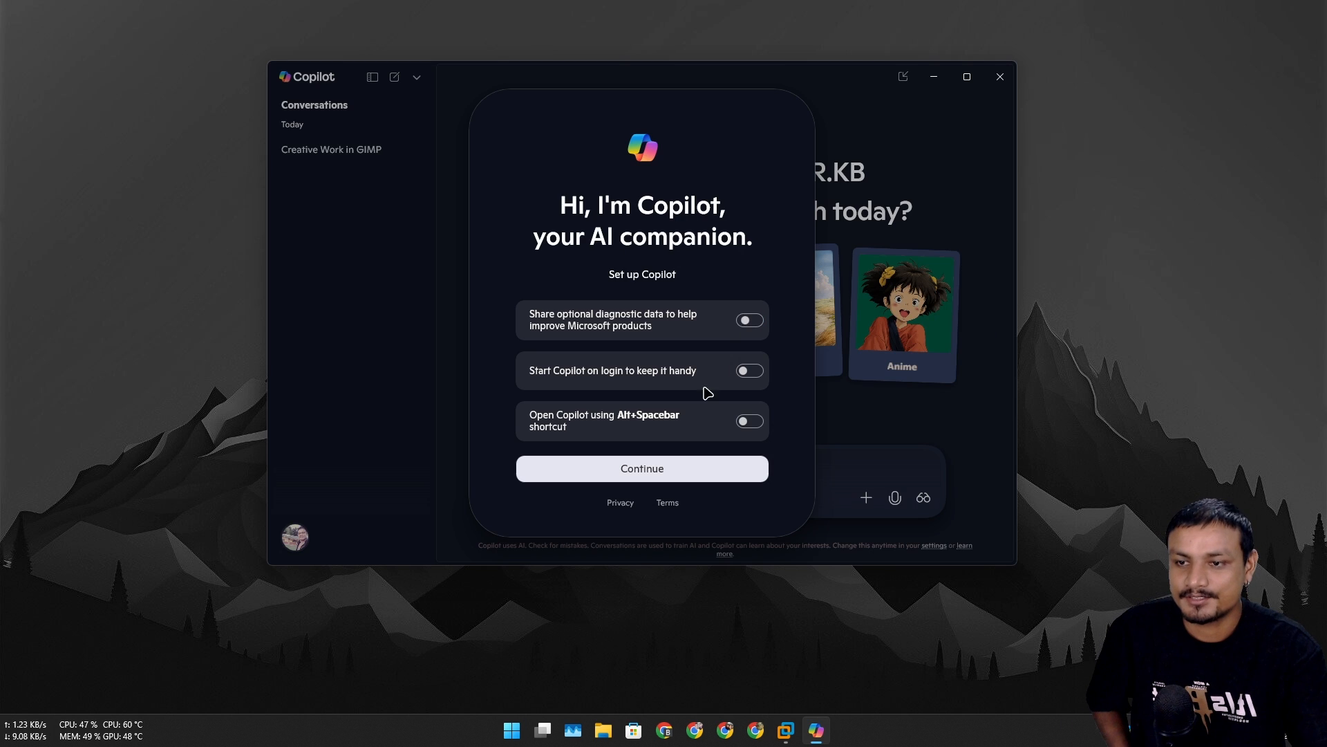
pyautogui.click(640, 469)
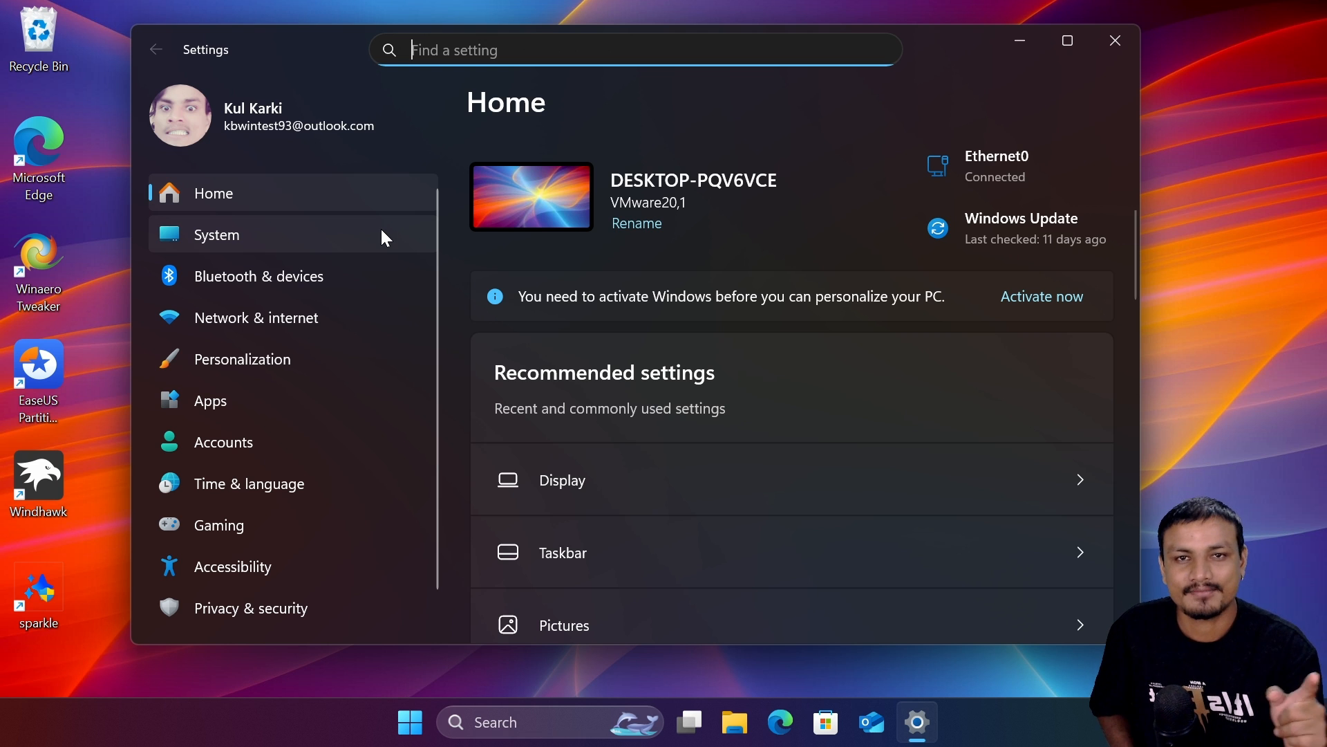
pyautogui.moveTo(232, 243)
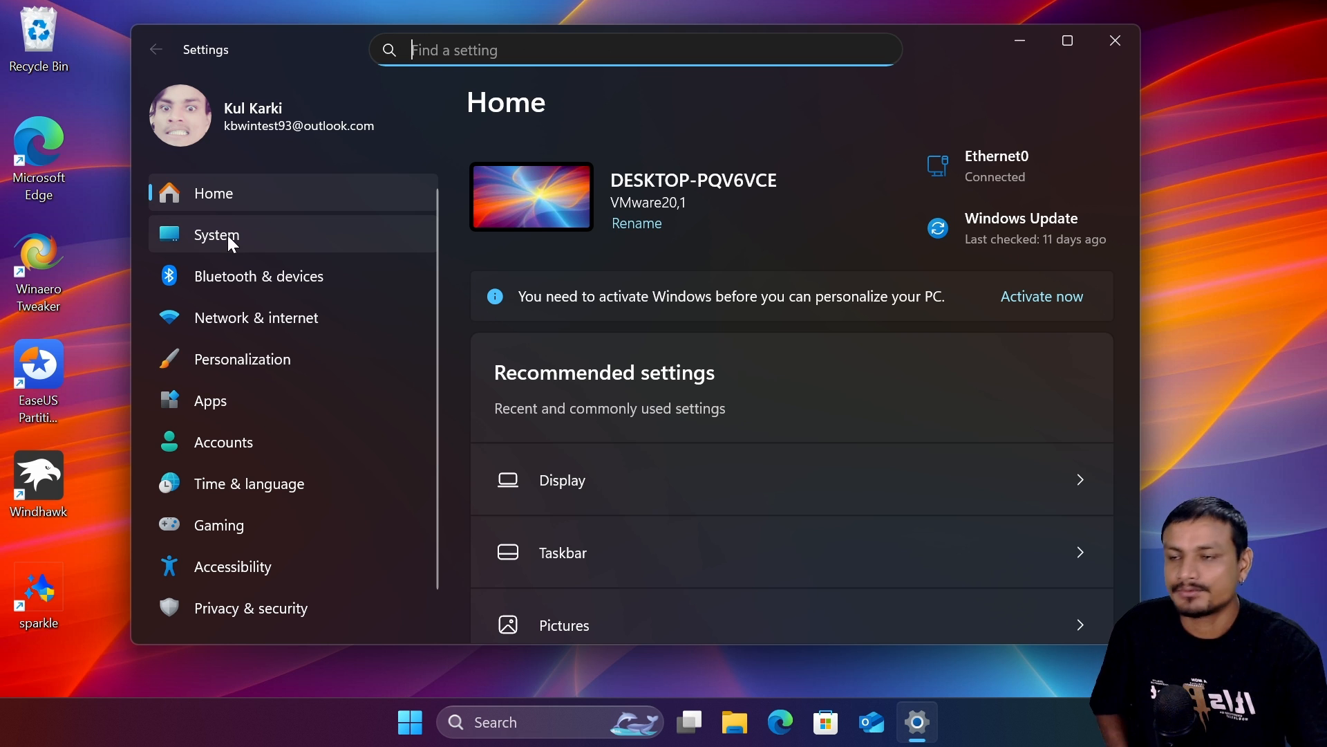
# Go to System and scroll down toward the Recovery entry.
pyautogui.click(216, 235)
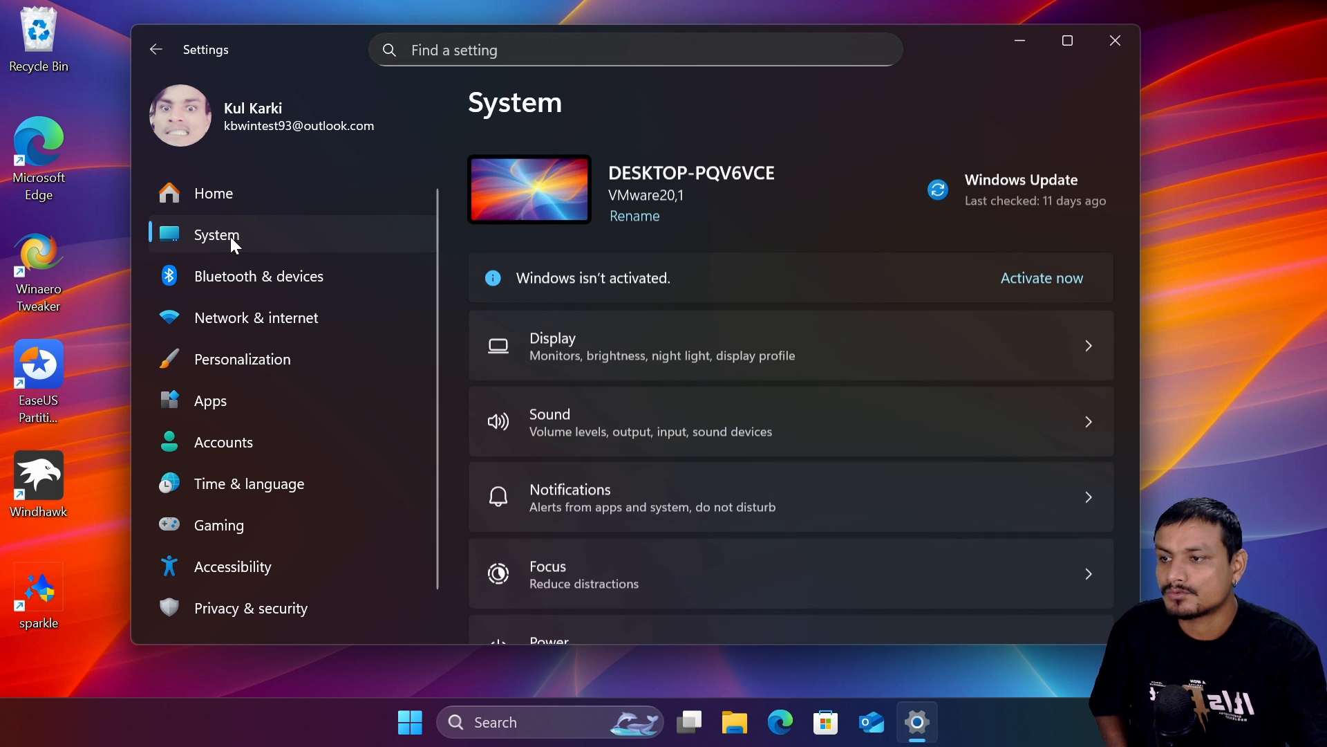
pyautogui.scroll(-3)
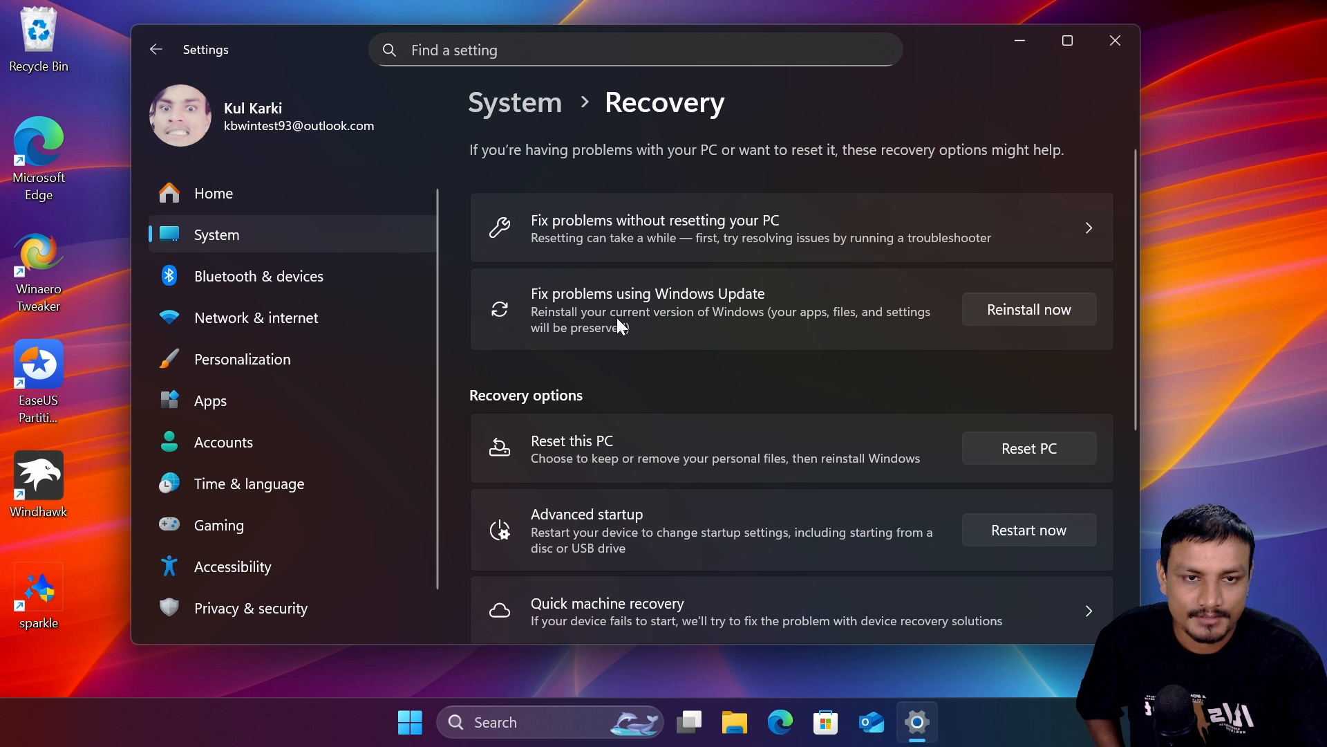
pyautogui.moveTo(695, 318)
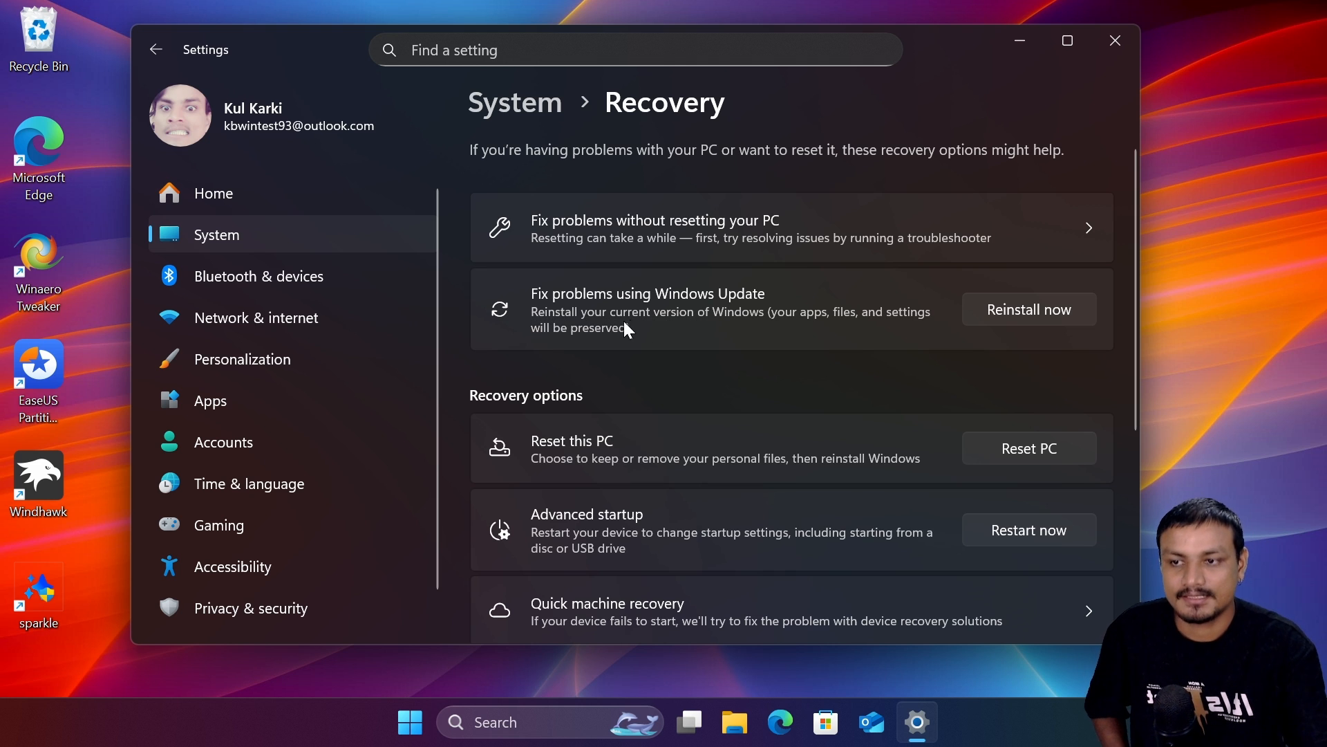
pyautogui.moveTo(733, 336)
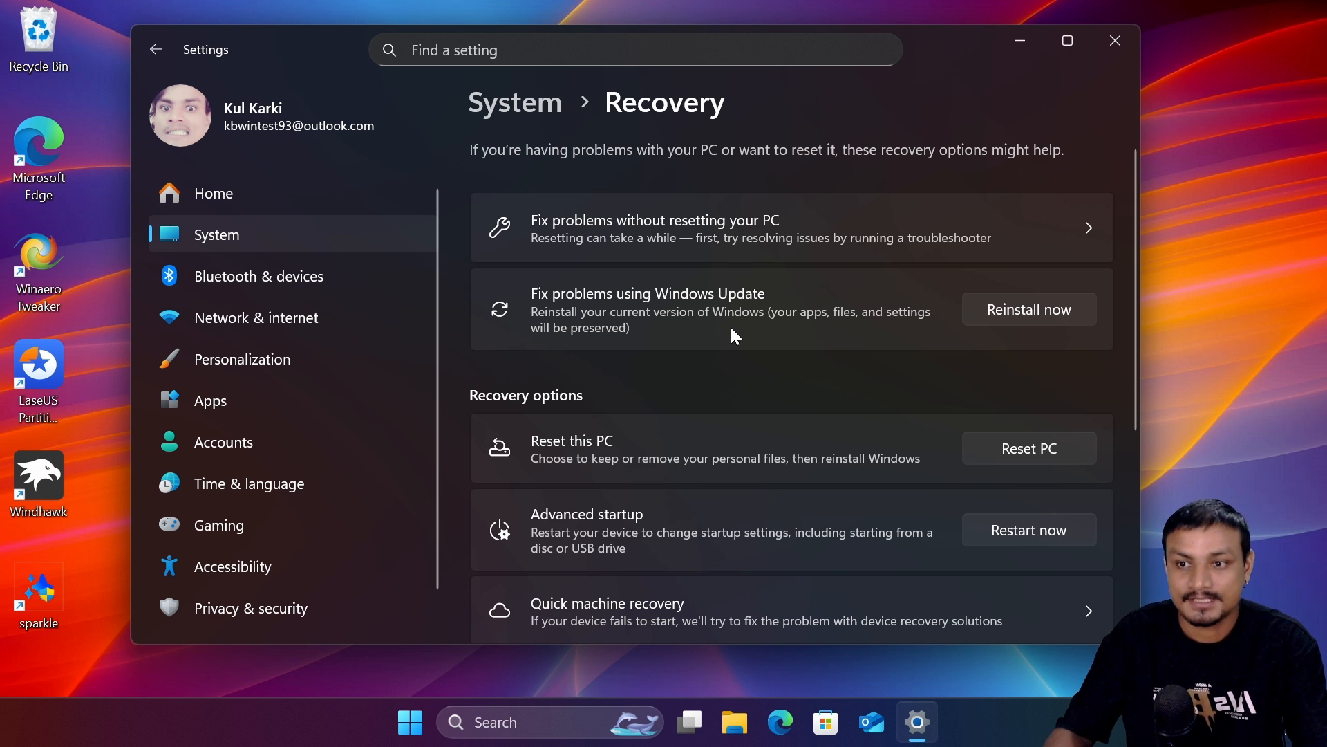
pyautogui.moveTo(785, 336)
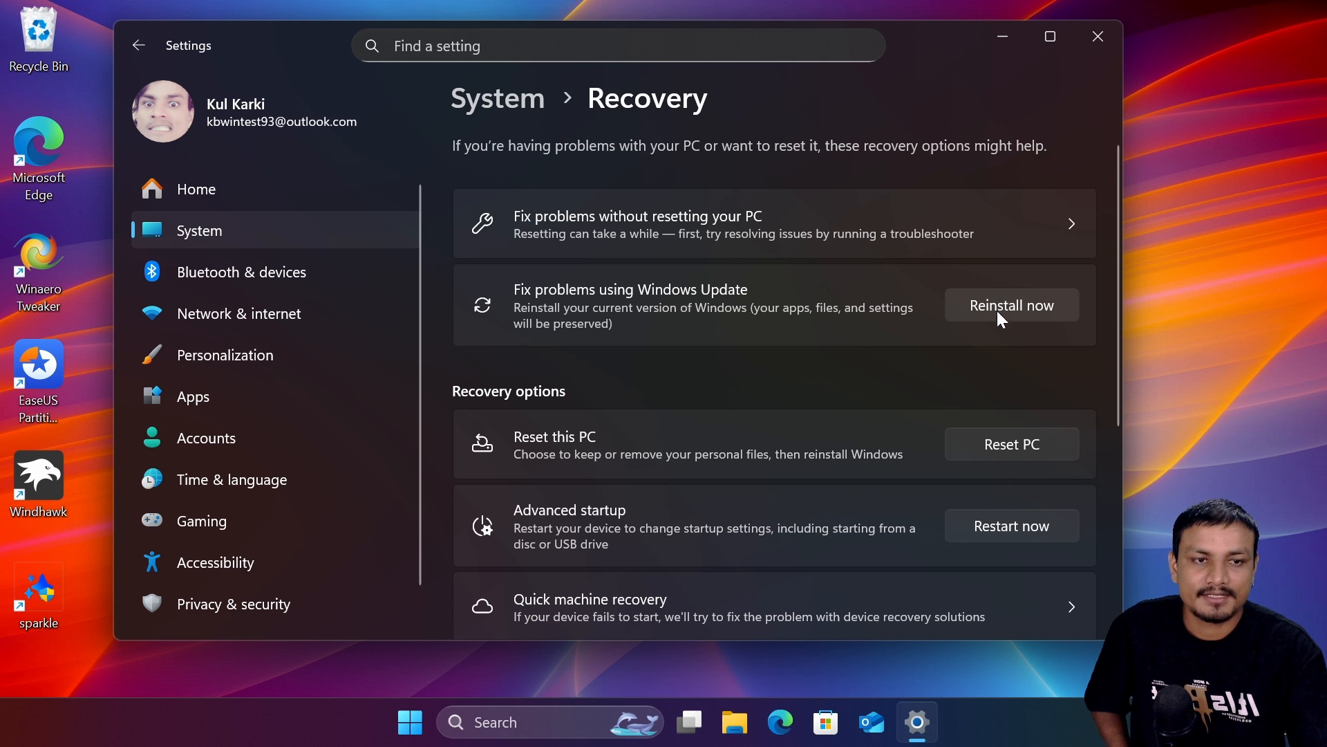
# Choose Reinstall now beside 'Fix problems using Windows Update'.
pyautogui.click(1011, 304)
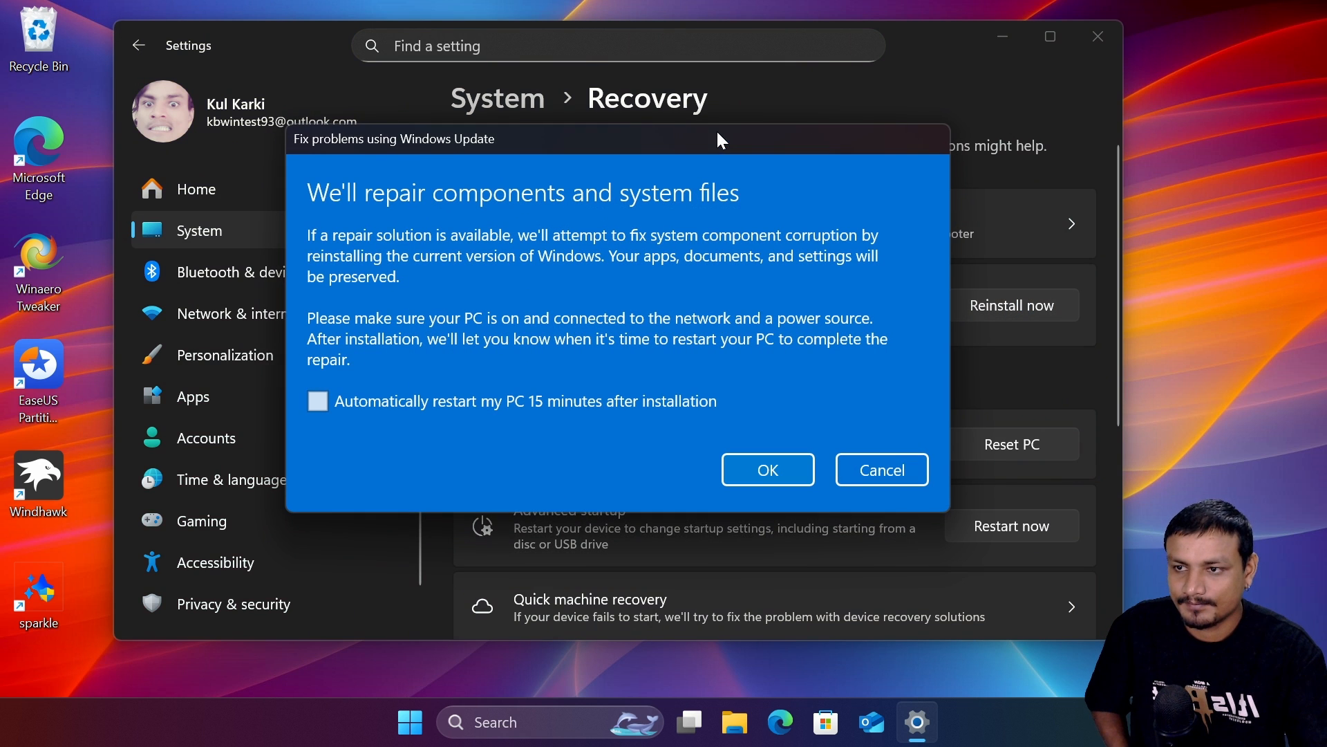
pyautogui.moveTo(371, 382)
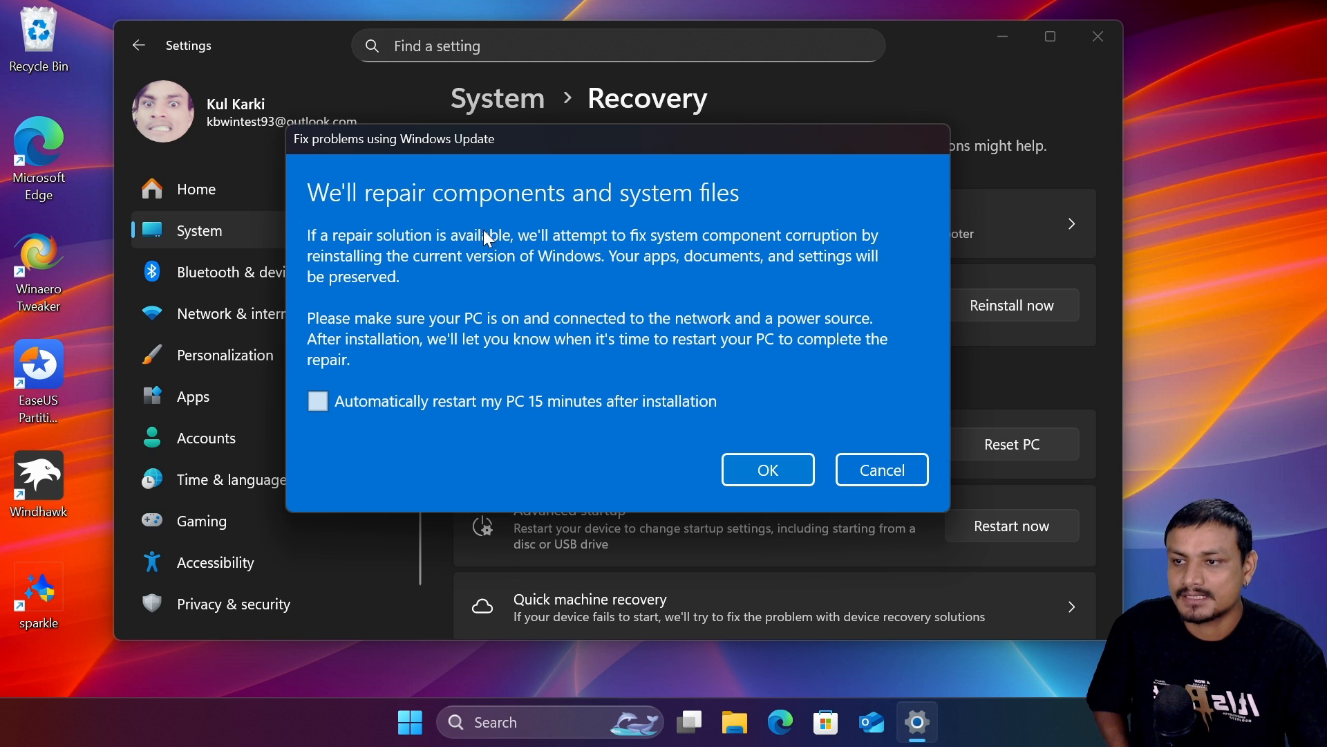
pyautogui.moveTo(686, 260)
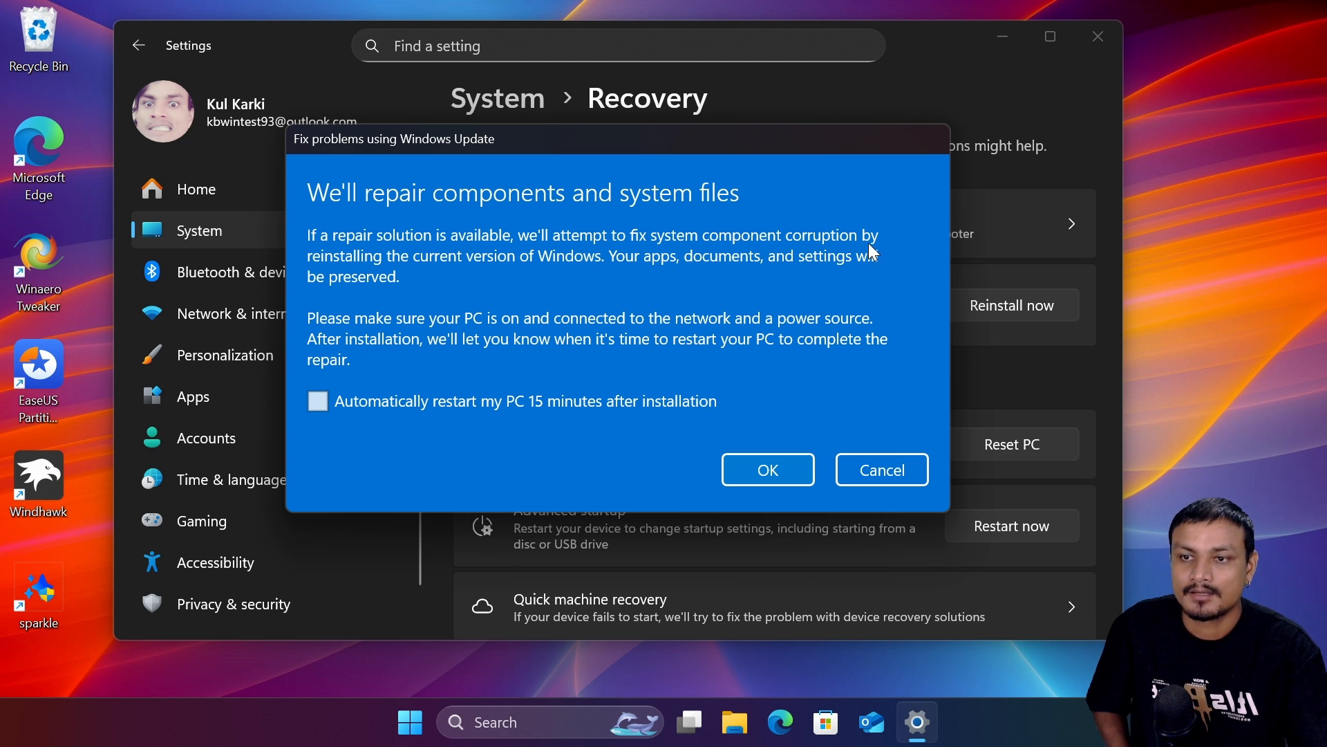
pyautogui.moveTo(486, 271)
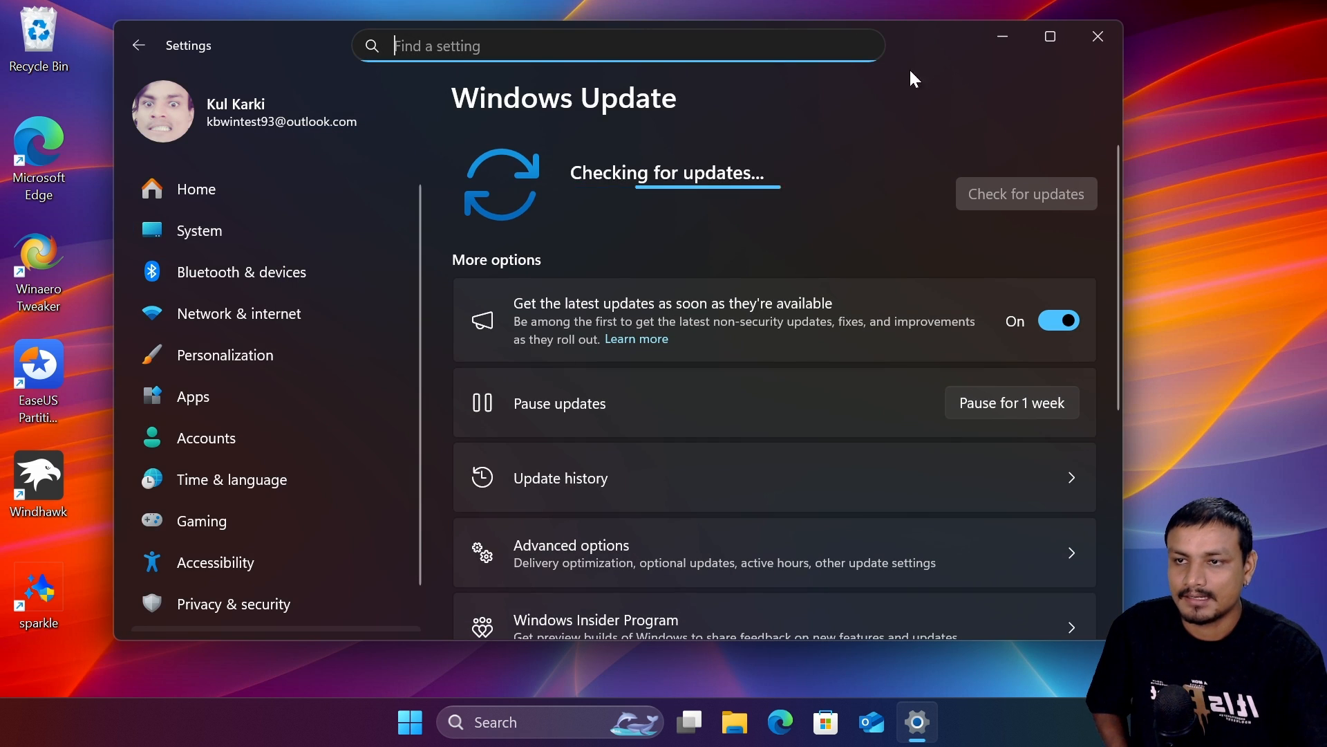
pyautogui.moveTo(944, 59)
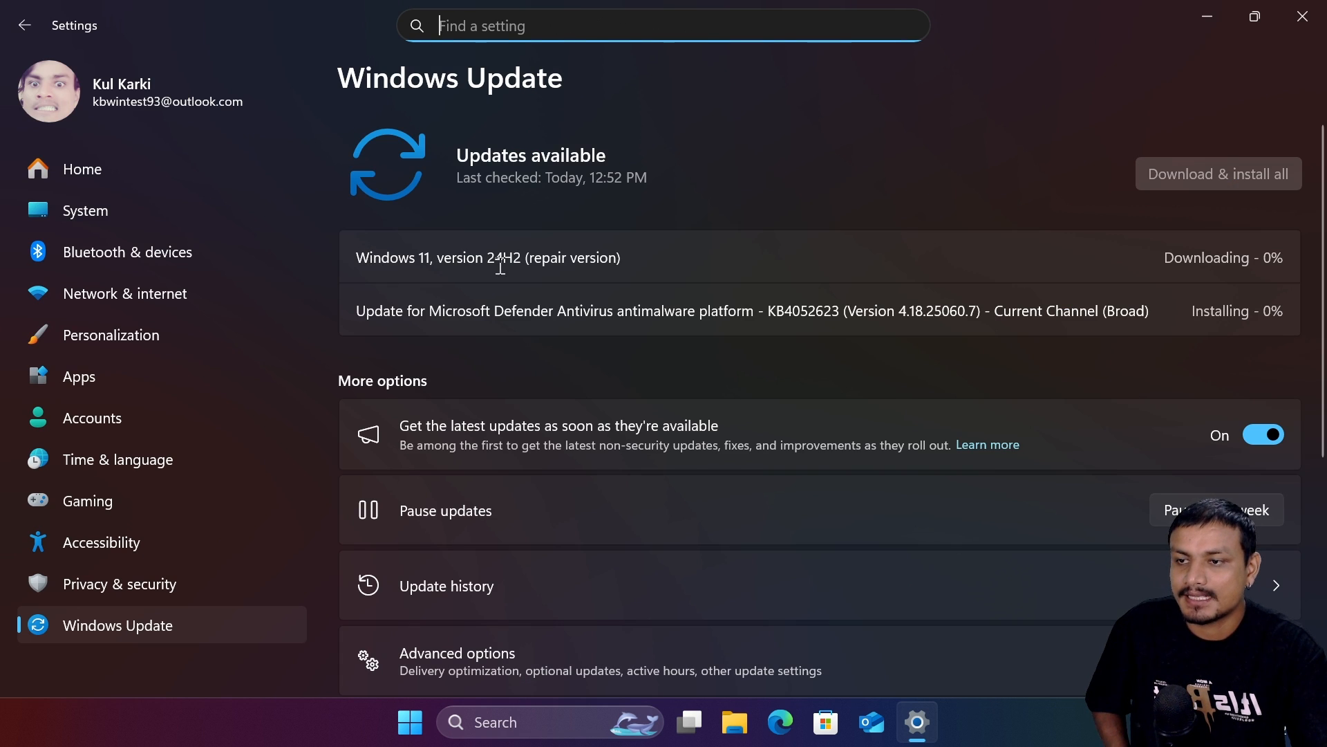
# Highlight the words 'repair version' in the downloading Windows 11 24H2 update name.
pyautogui.doubleClick(574, 257)
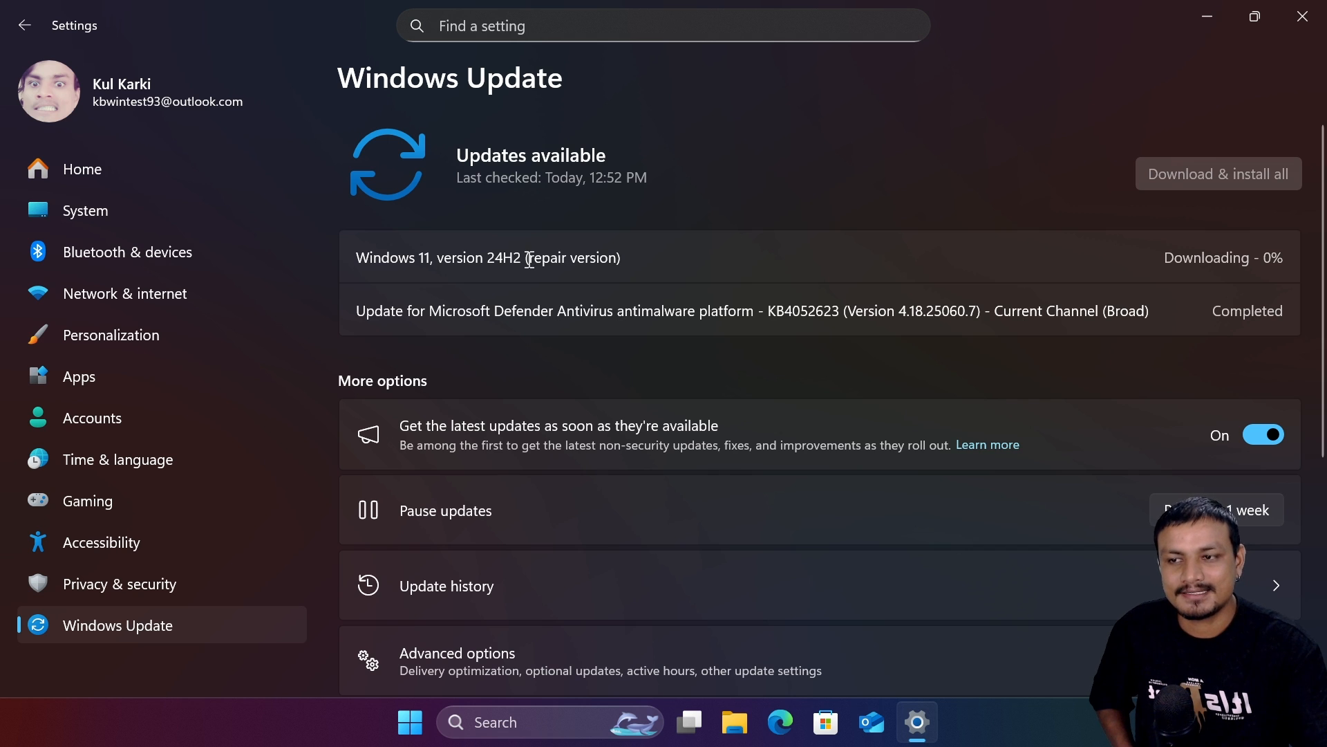
pyautogui.doubleClick(591, 258)
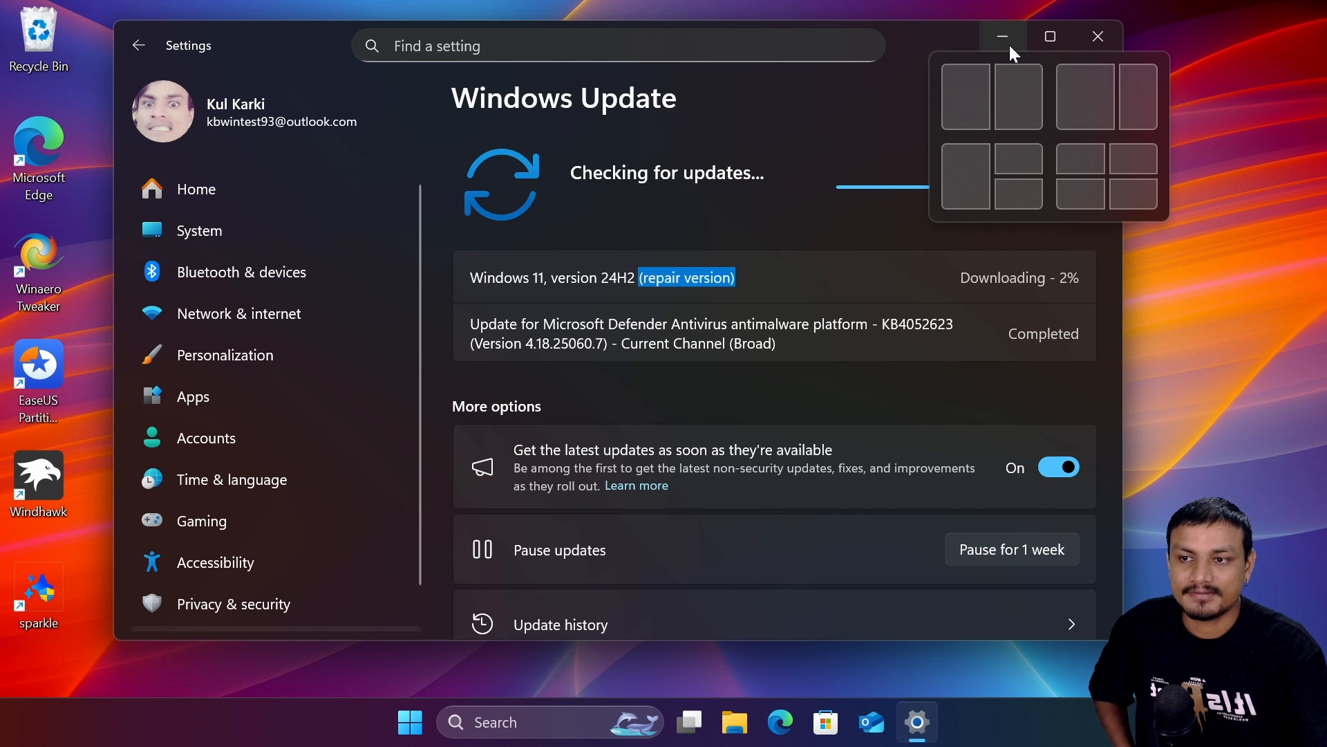
pyautogui.moveTo(930, 51)
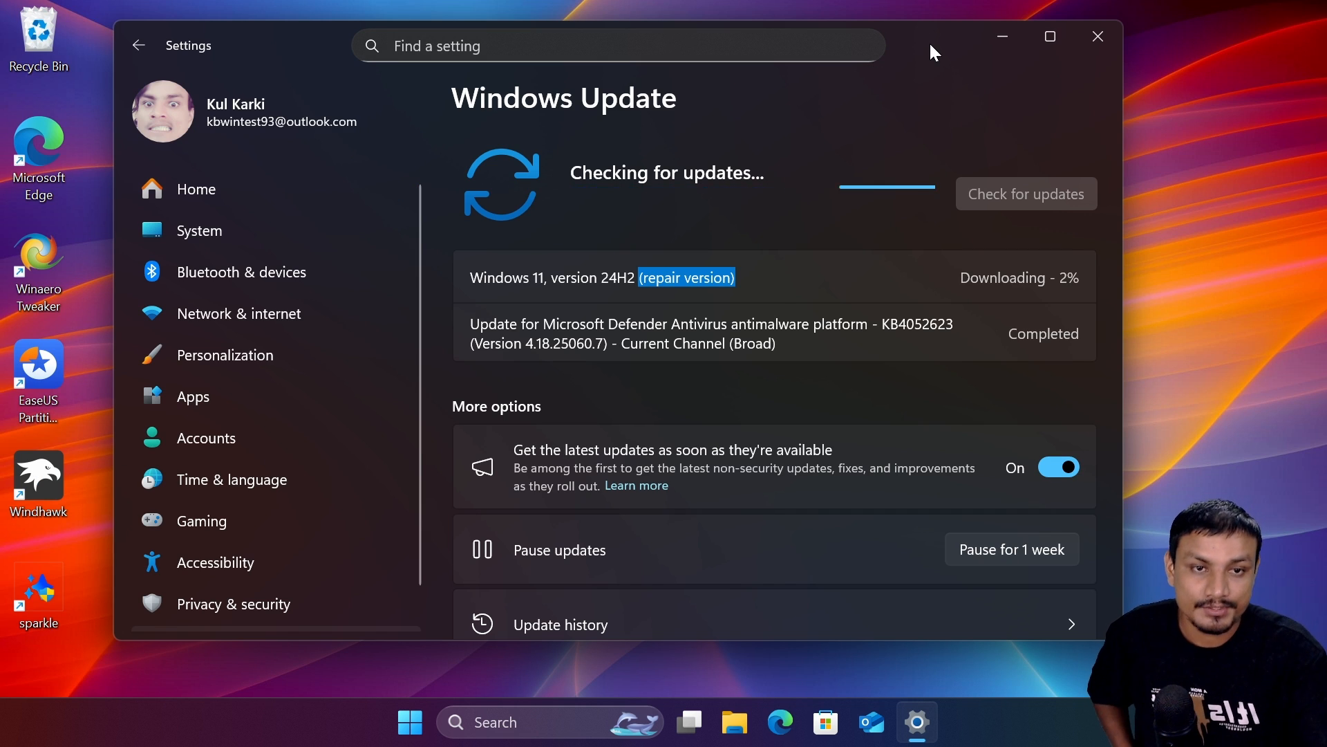
pyautogui.moveTo(896, 151)
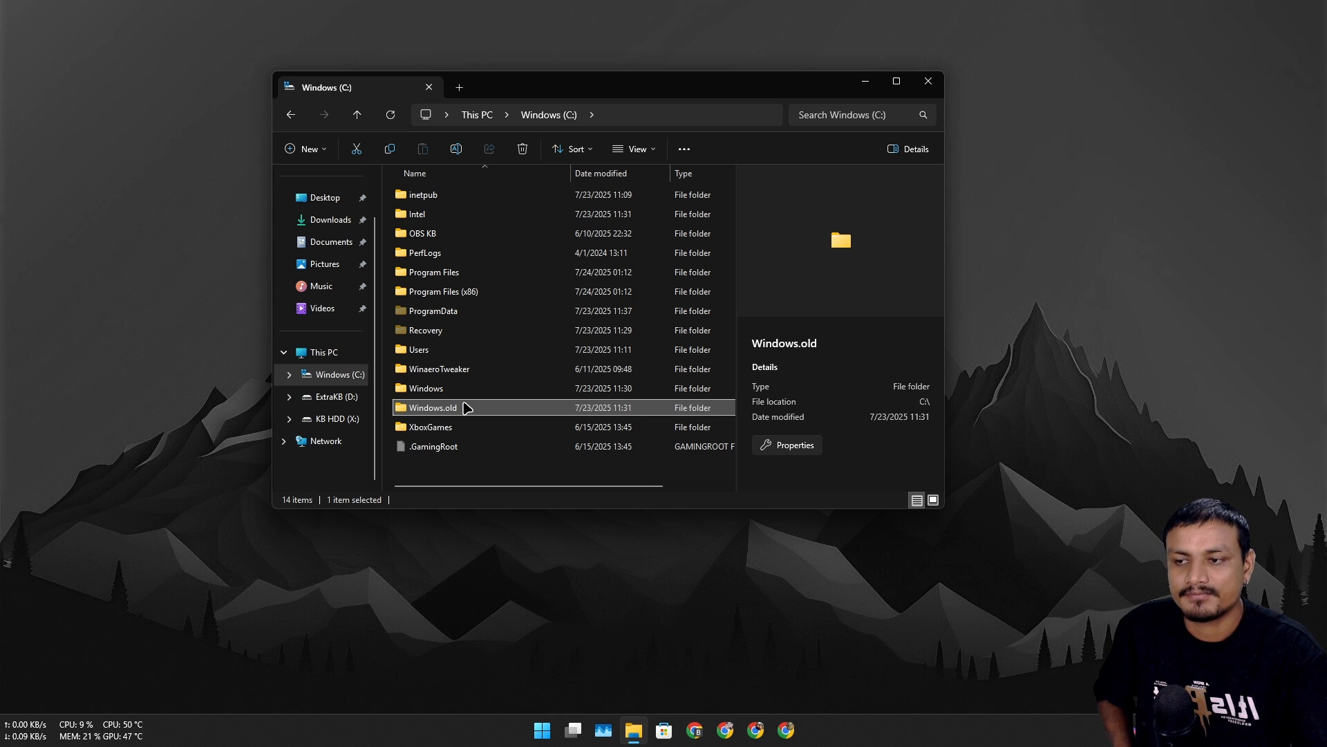
pyautogui.moveTo(927, 82)
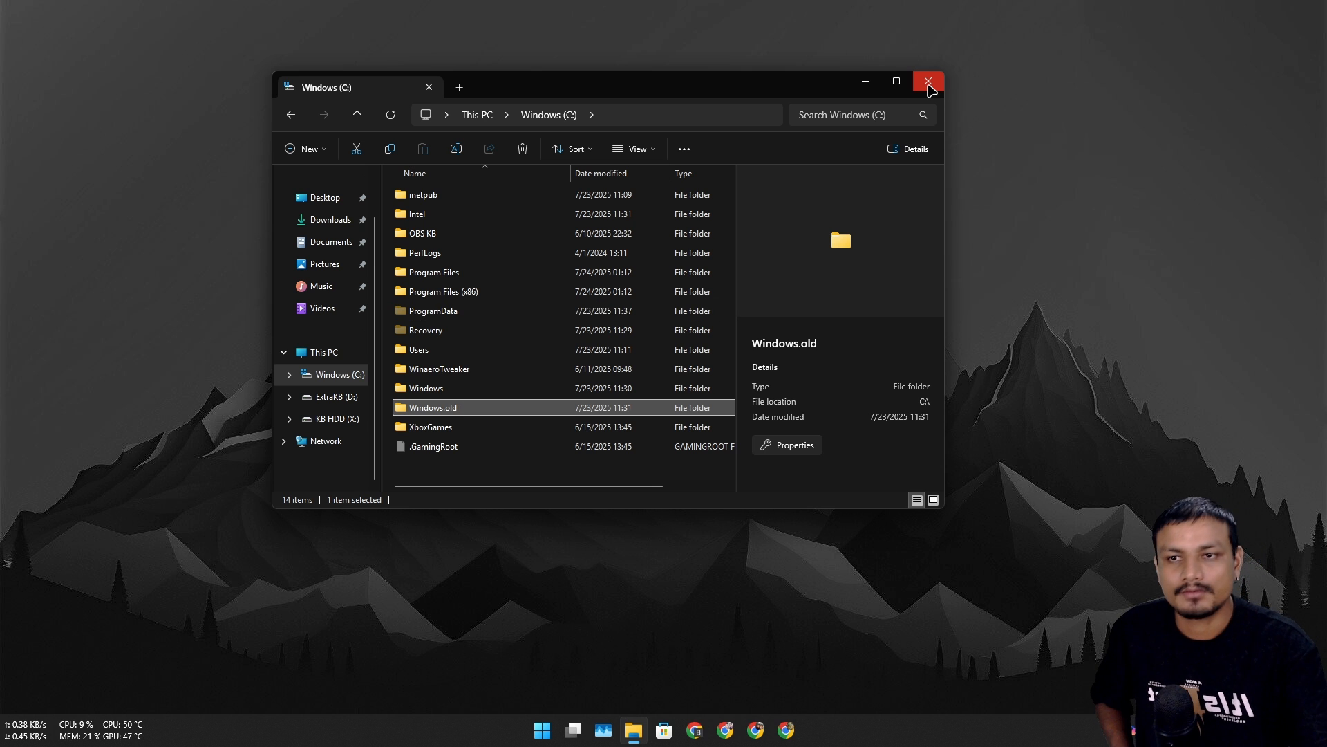
# Close the drive folder window and confirm Disk Cleanup on Windows (C:).
pyautogui.click(928, 82)
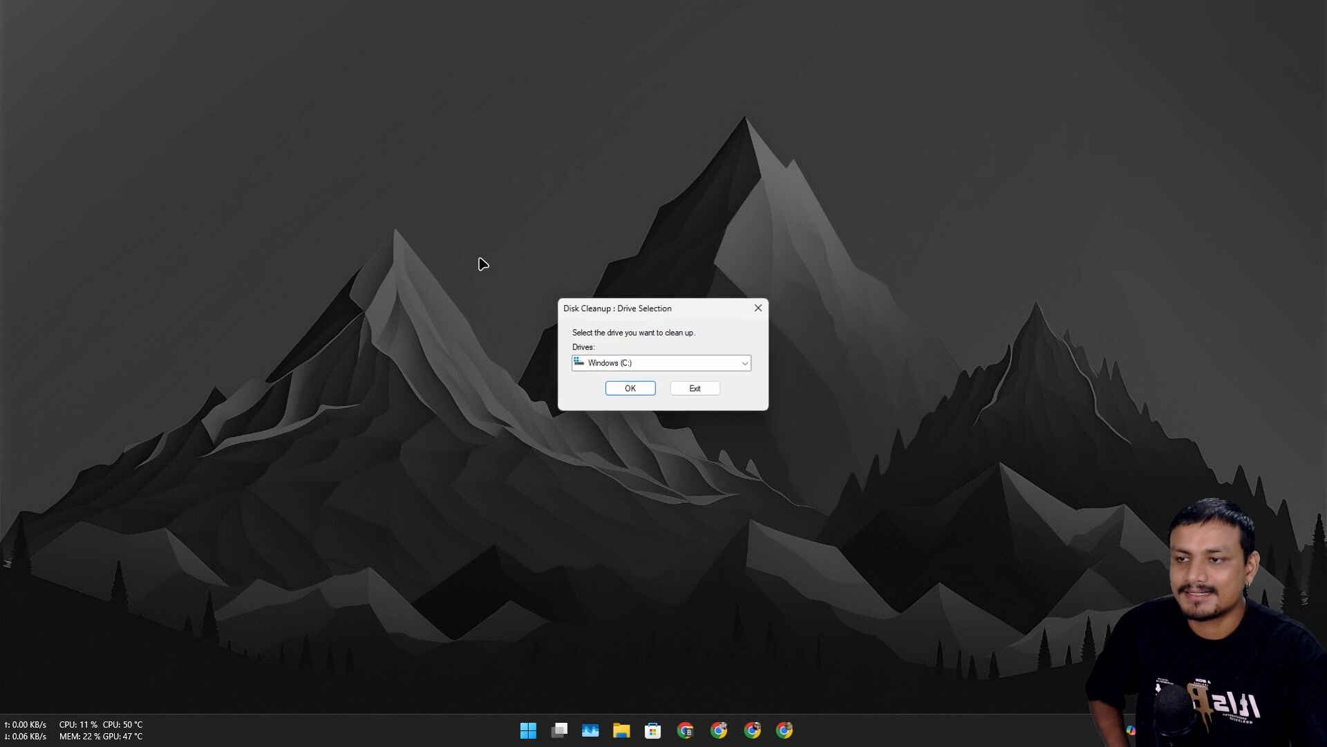
pyautogui.click(631, 387)
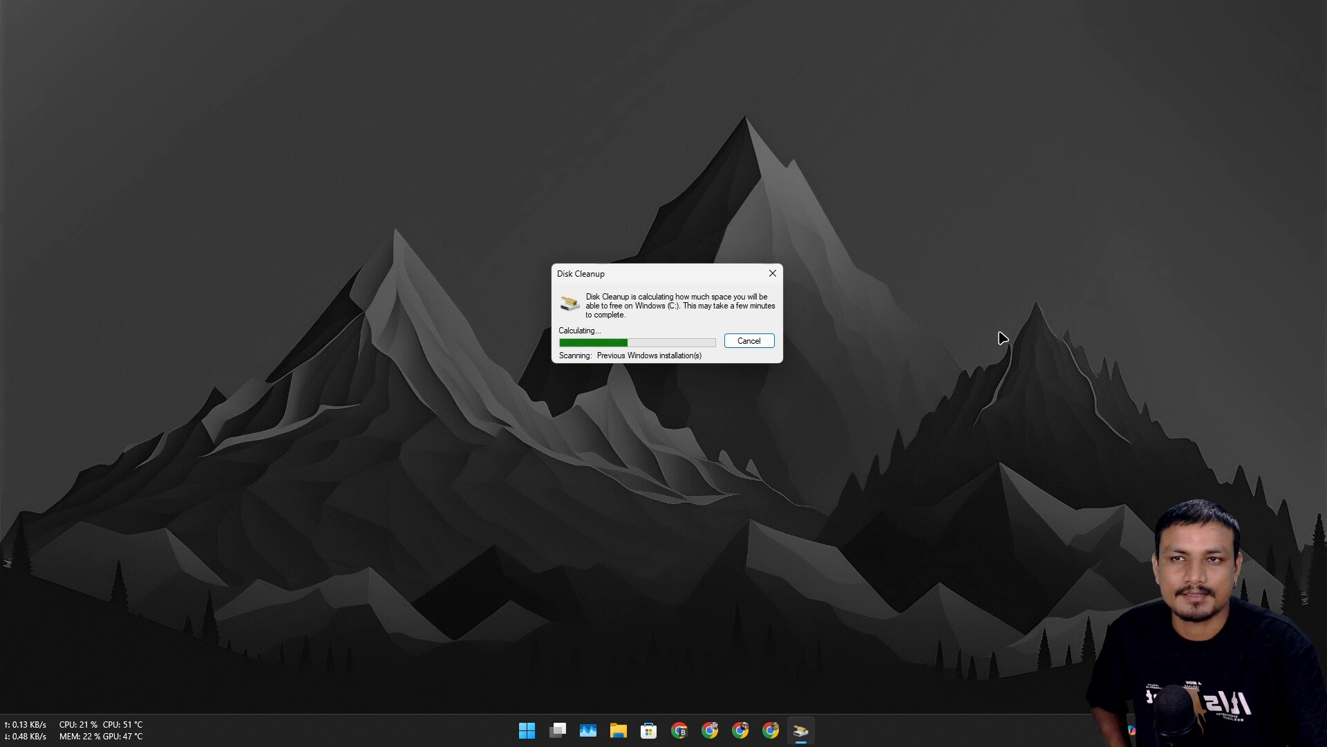
pyautogui.moveTo(1070, 500)
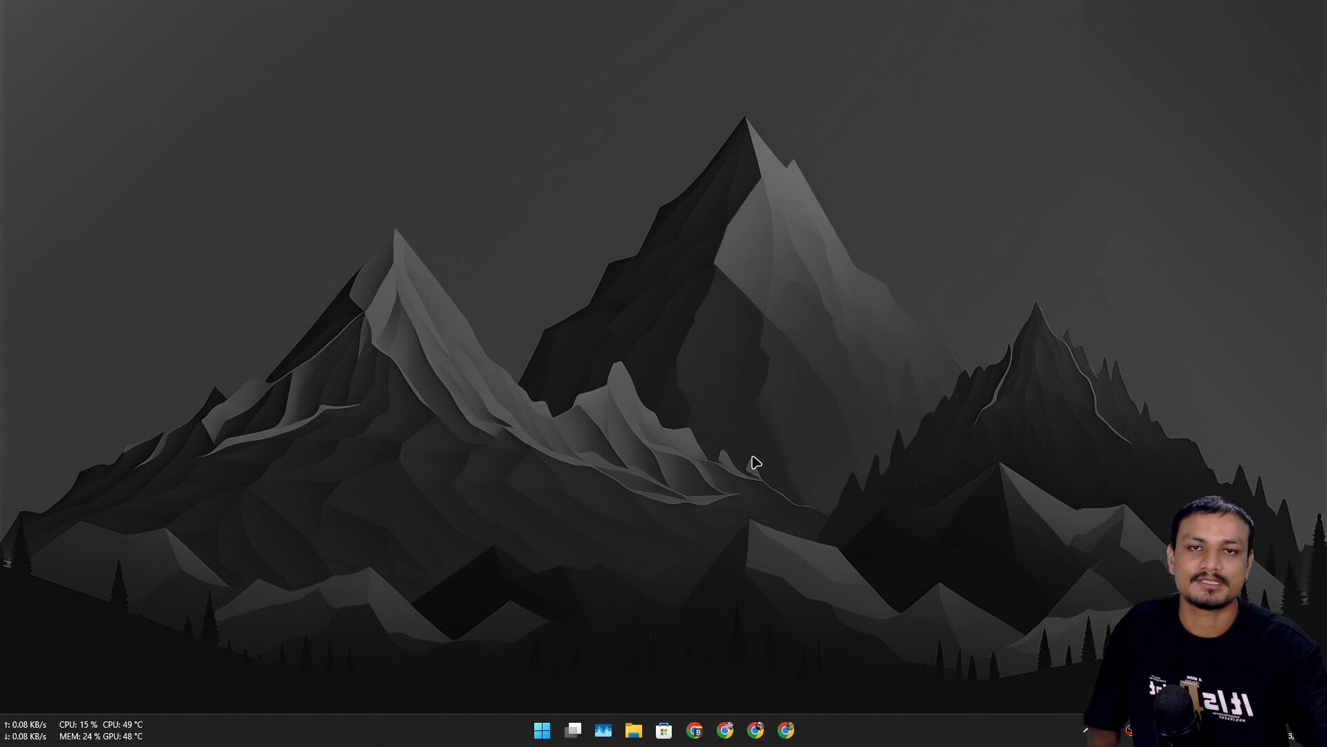
pyautogui.moveTo(666, 458)
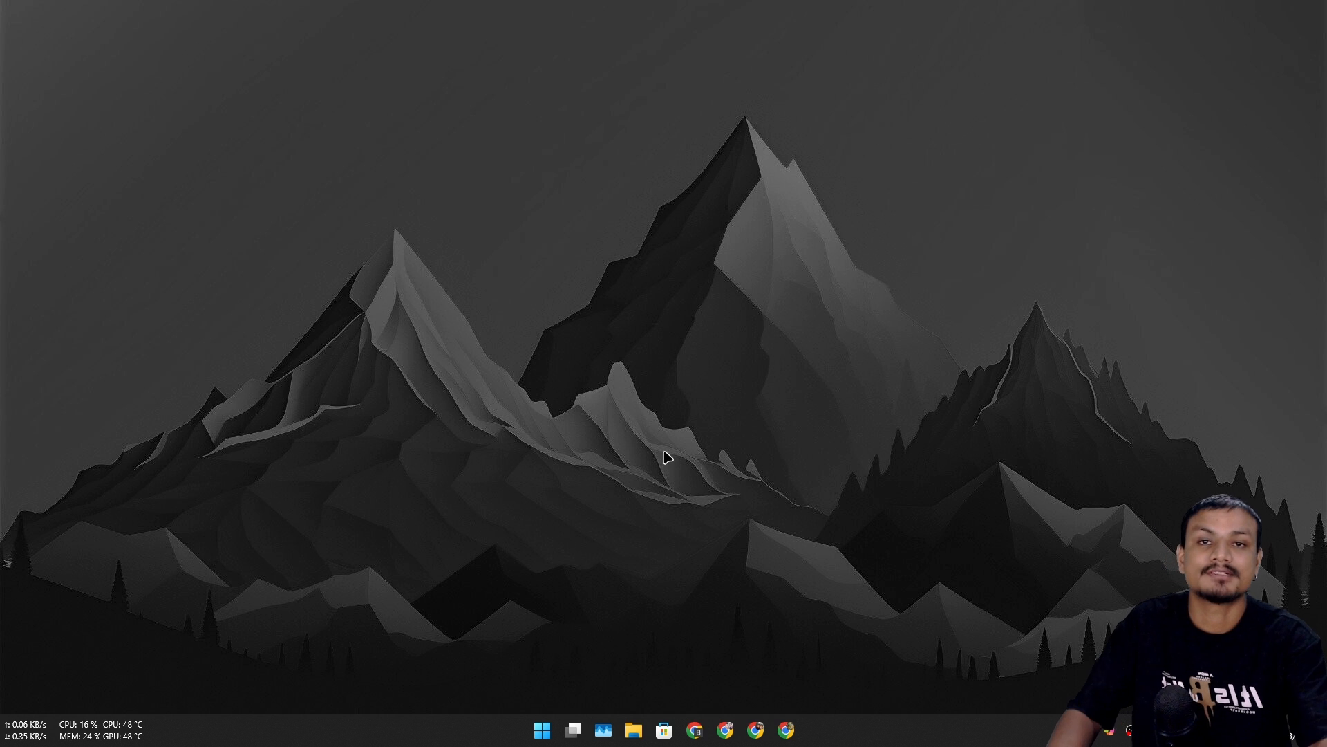